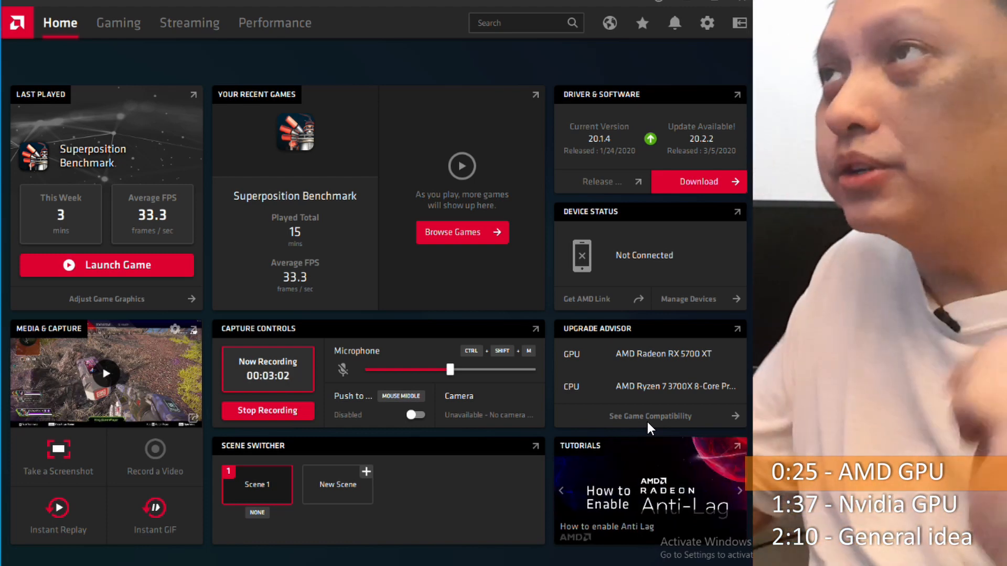
# Step: Show the Performance Tuning page, down to Max Frequency -5% and Power Limit -10%
pyautogui.click(275, 23)
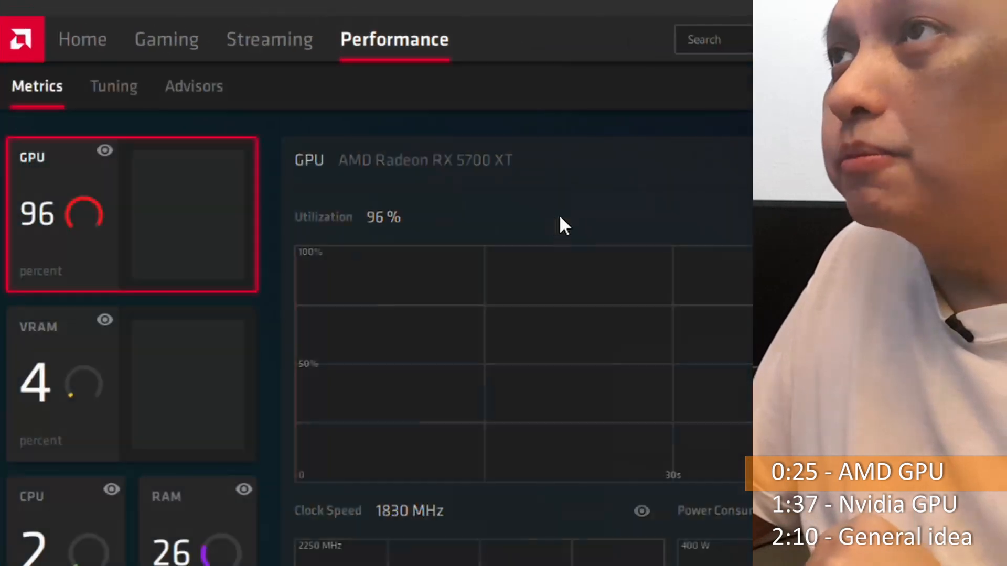
pyautogui.click(113, 85)
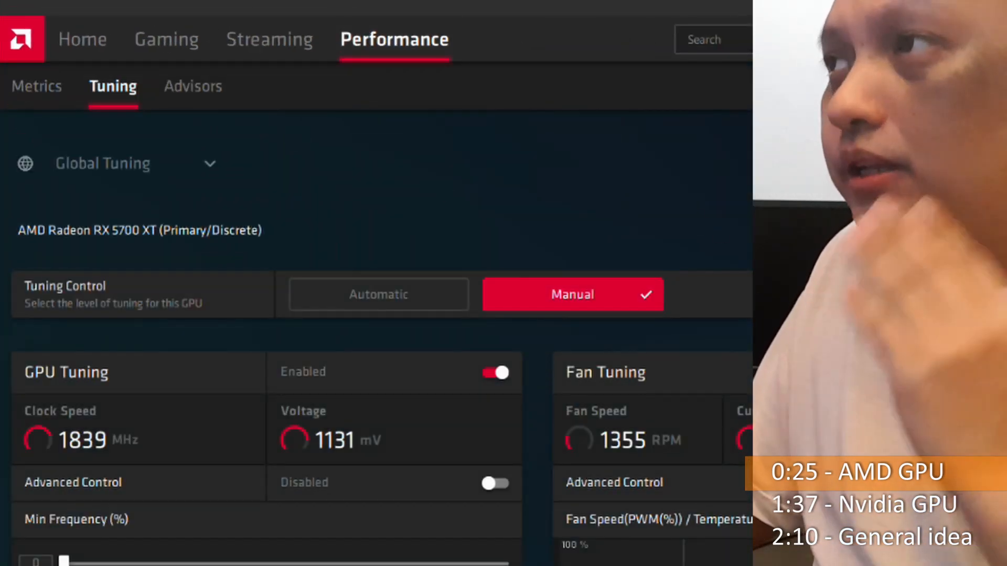
pyautogui.scroll(-3)
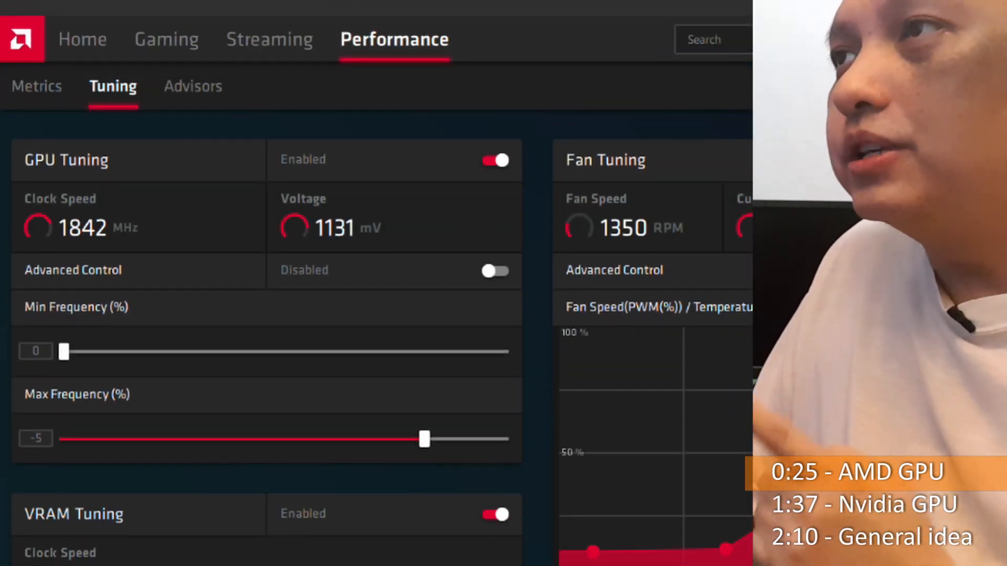
pyautogui.scroll(-3)
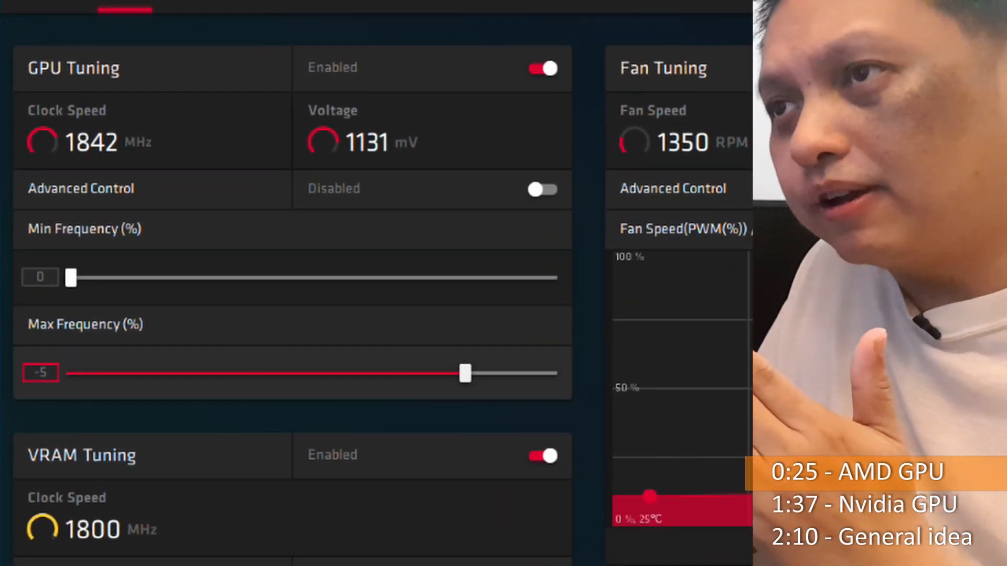
pyautogui.scroll(-3)
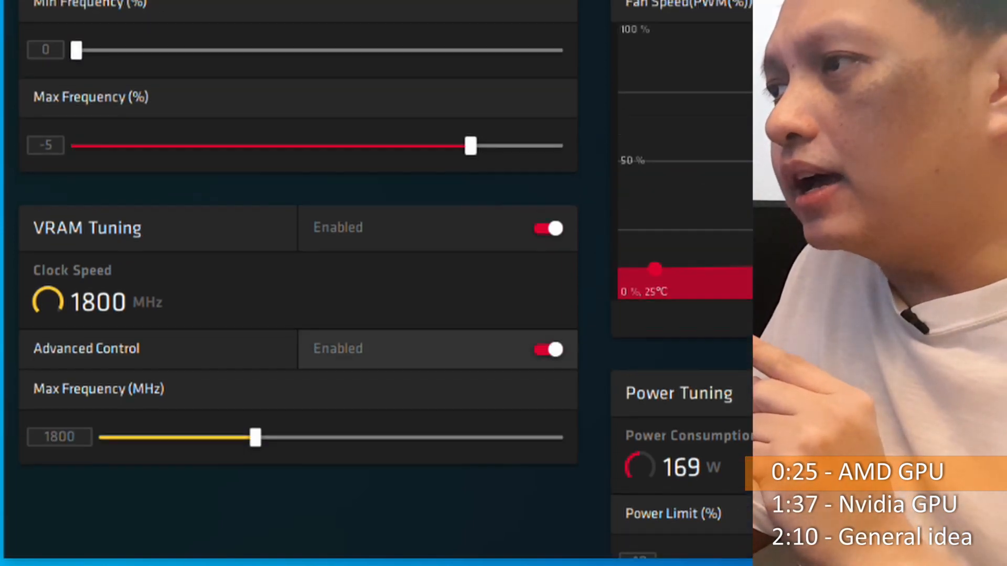
pyautogui.scroll(-3)
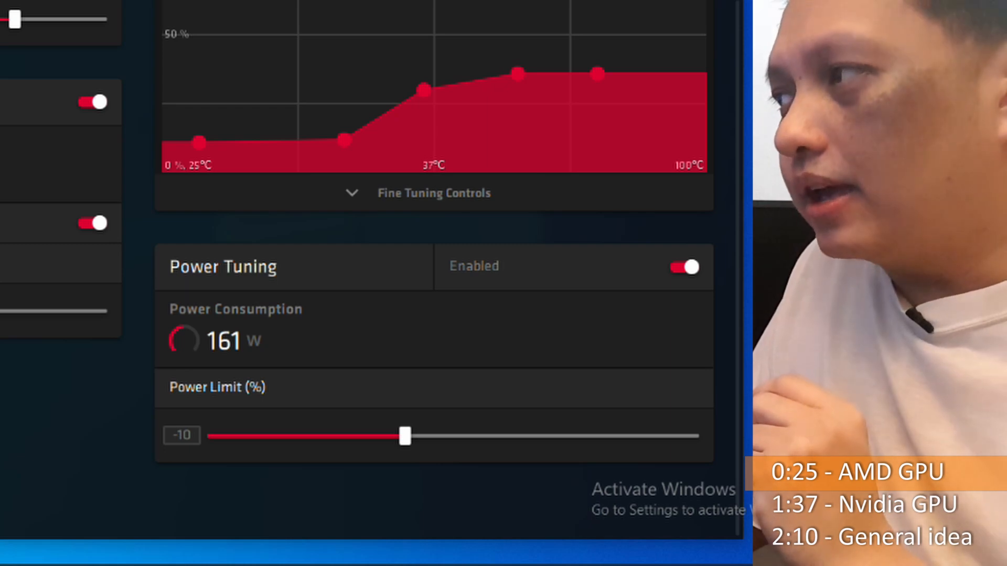
pyautogui.scroll(-3)
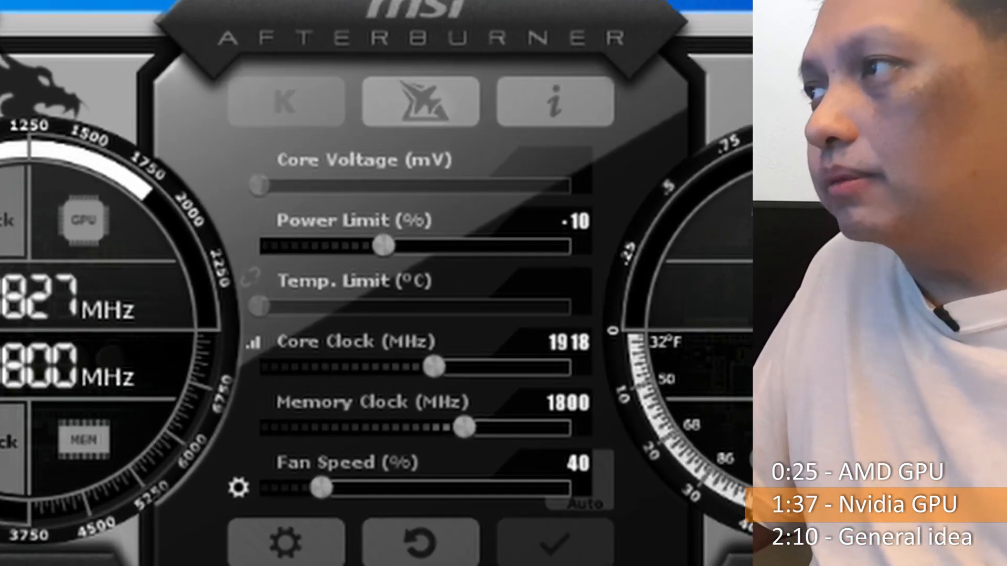
pyautogui.moveTo(554, 541)
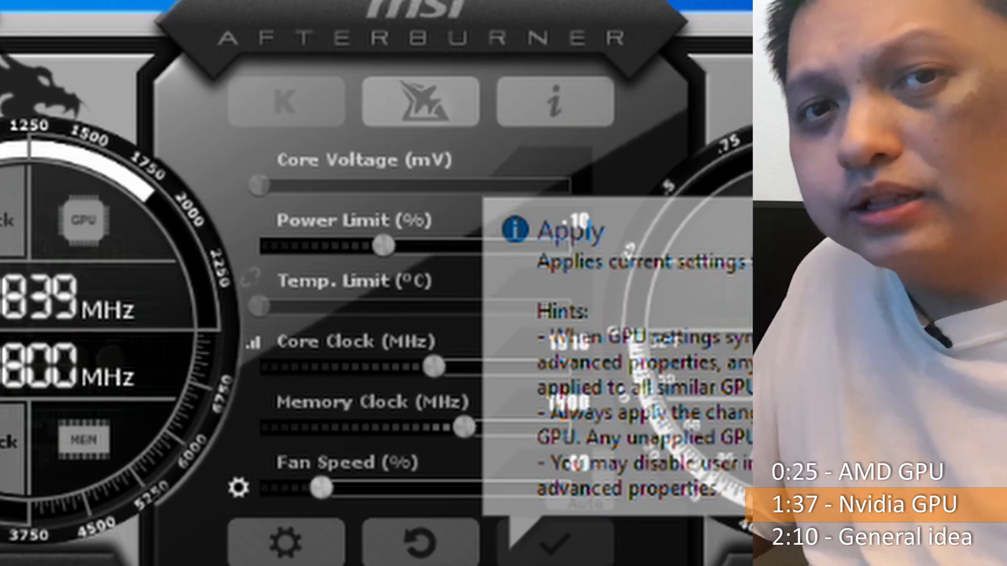